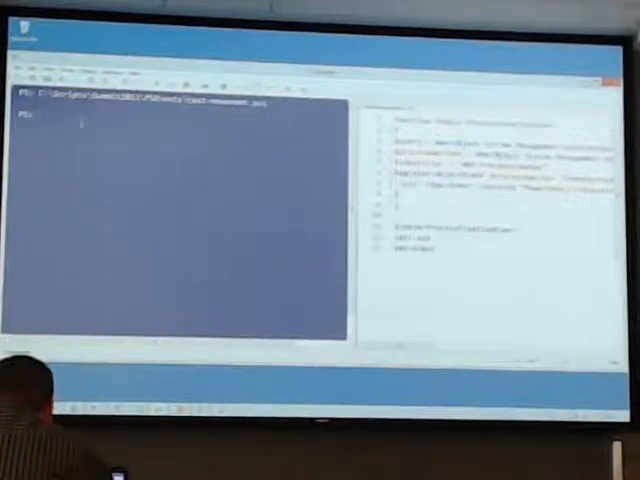
Run Get-Event in the console to show the captured PowerShell.ProcessCreated event
type("get-q")
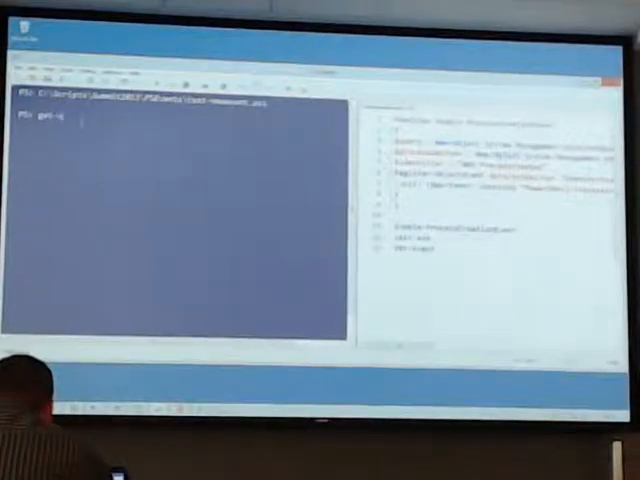
key("Return")
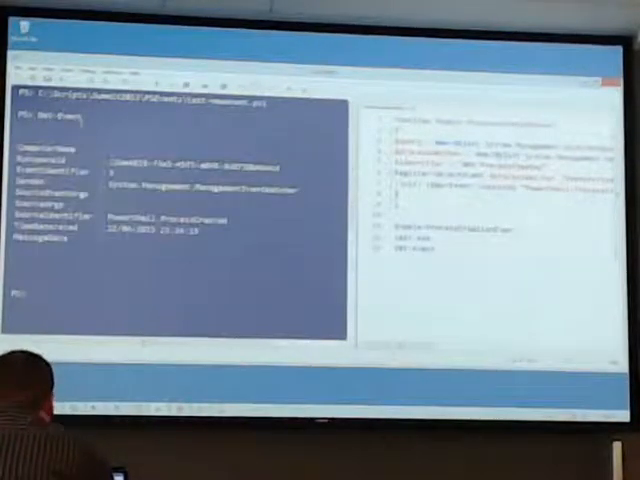